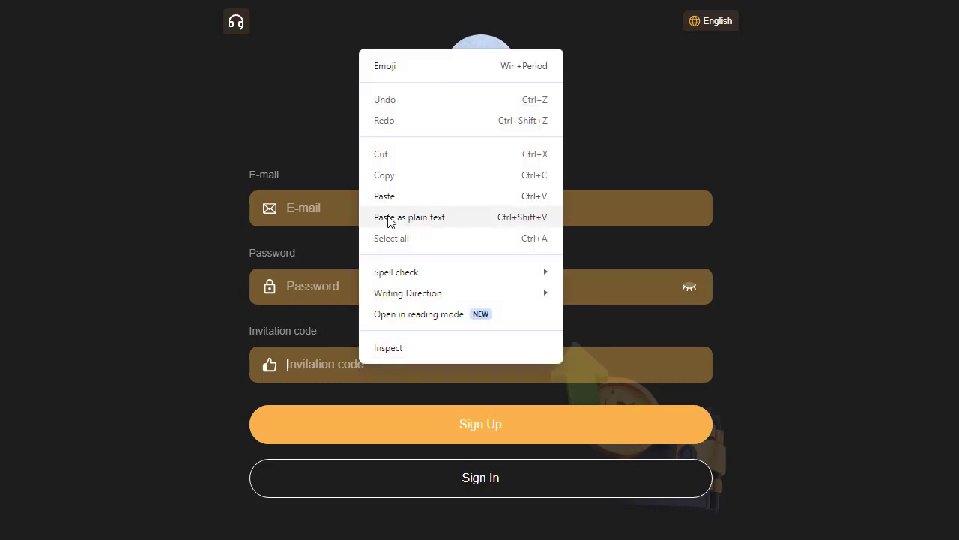
left_click(383, 195)
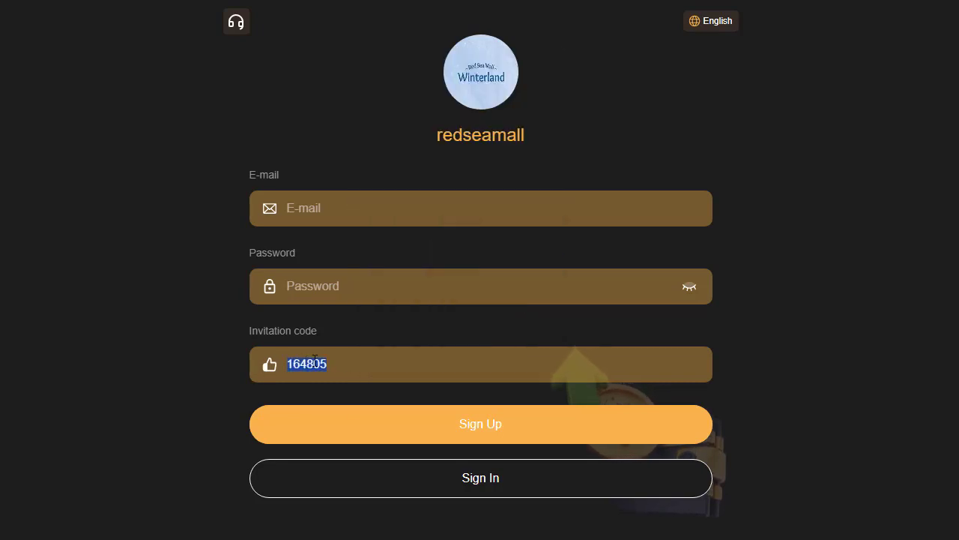
mouse_move(485, 437)
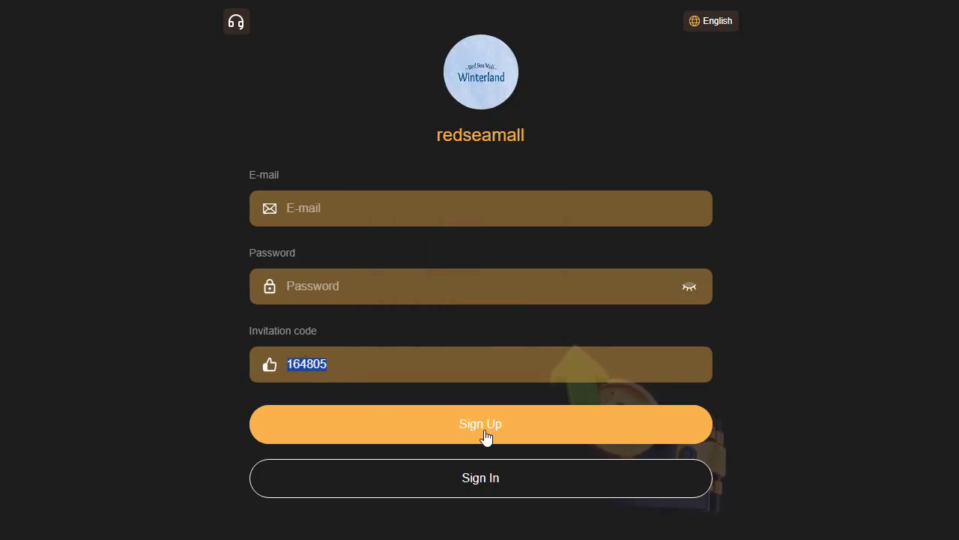
left_click(480, 477)
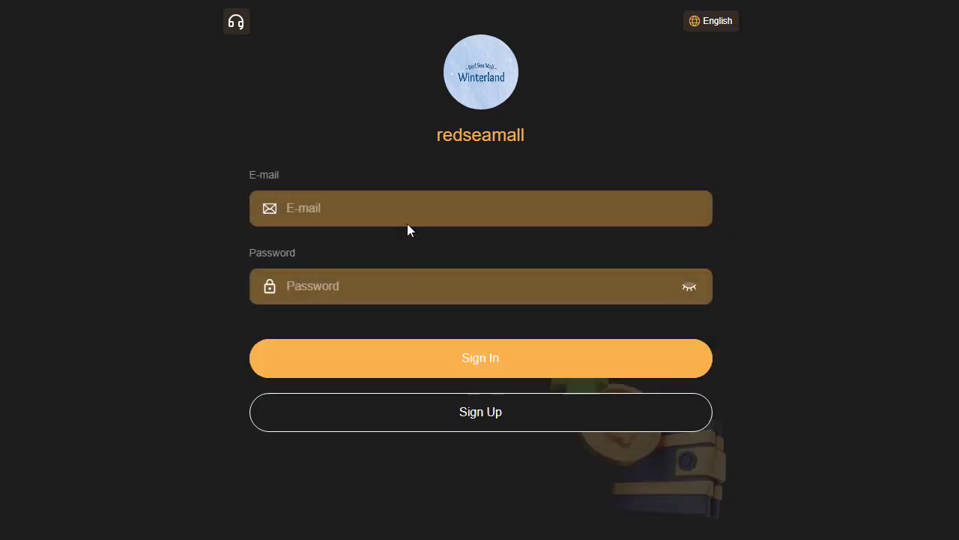
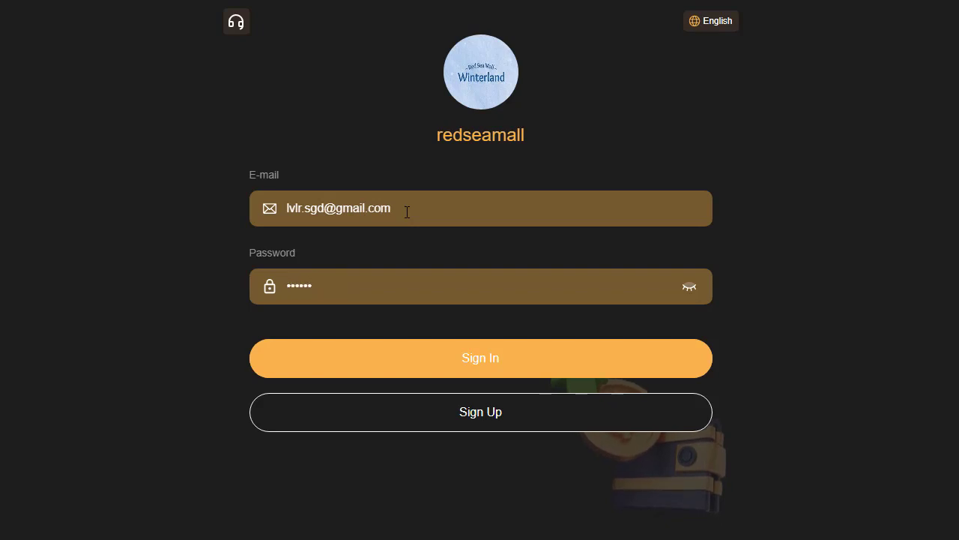
left_click(480, 357)
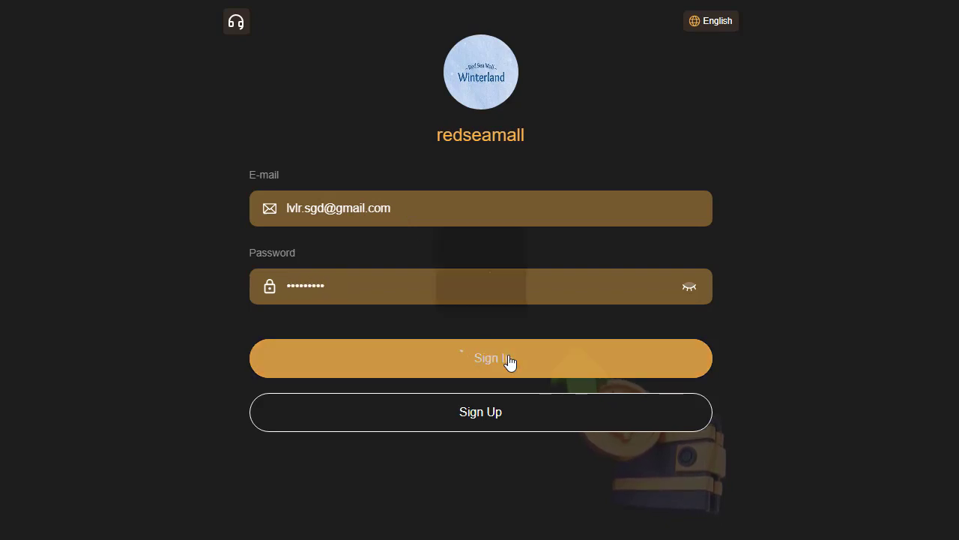
left_click(480, 357)
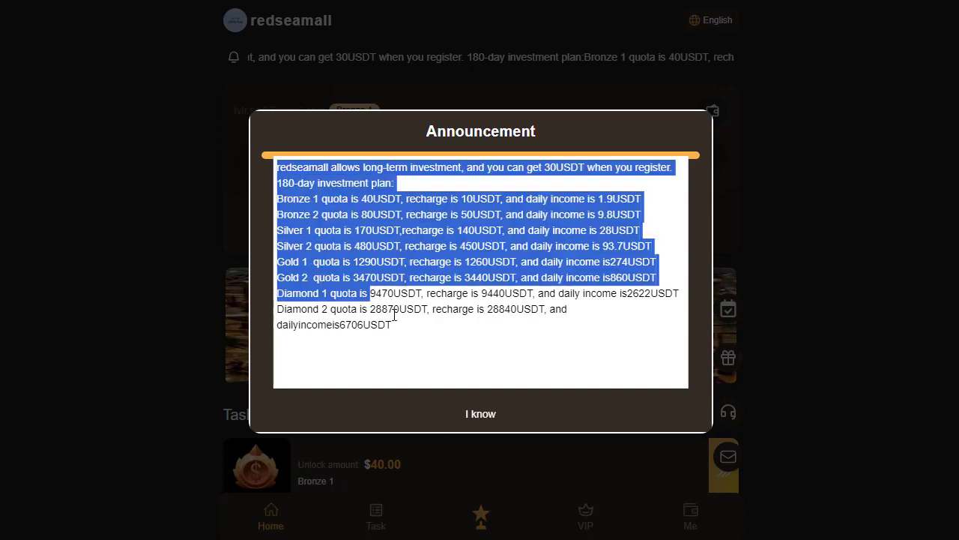
Step: Dismiss the investment plan announcement to reach the Bronze 1 home page with $40.00
left_click(480, 413)
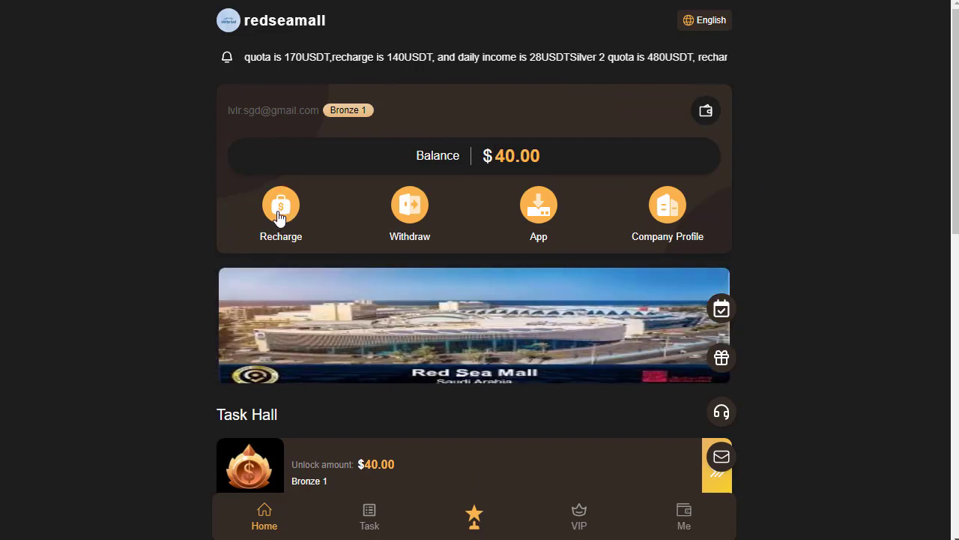
Step: Show the USDT recharge address and mark the recharge as completed
left_click(281, 213)
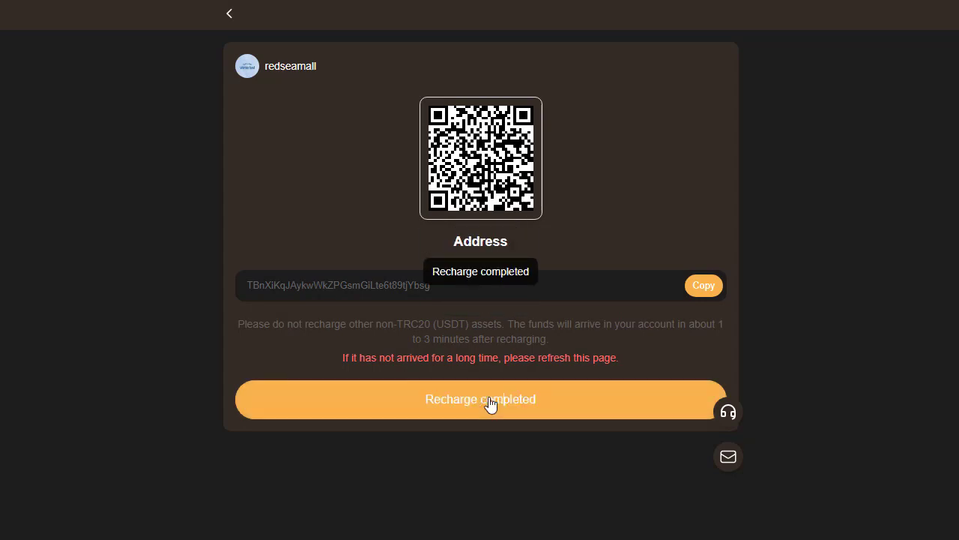
left_click(479, 398)
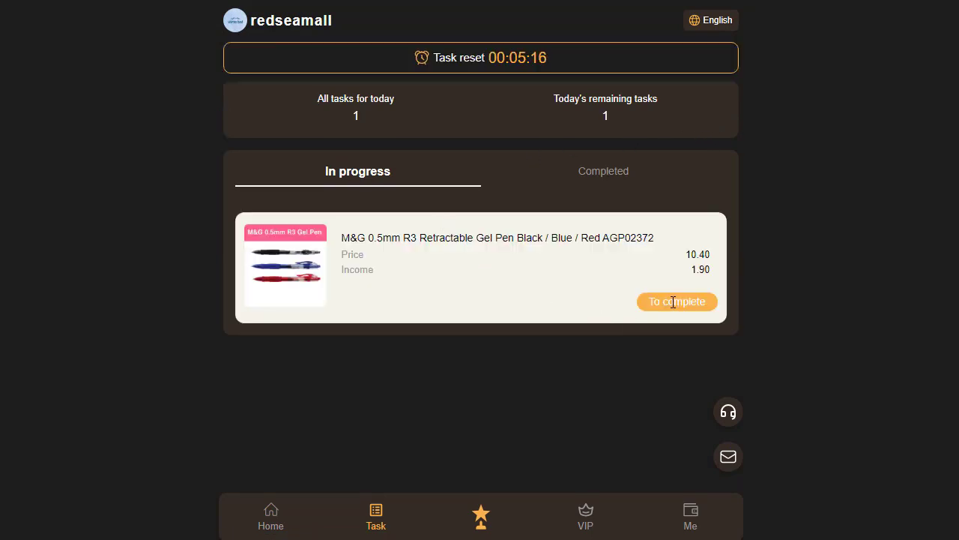
Step: Complete the gel pen order task, leaving zero tasks, and return home at $41.90
double_click(700, 270)
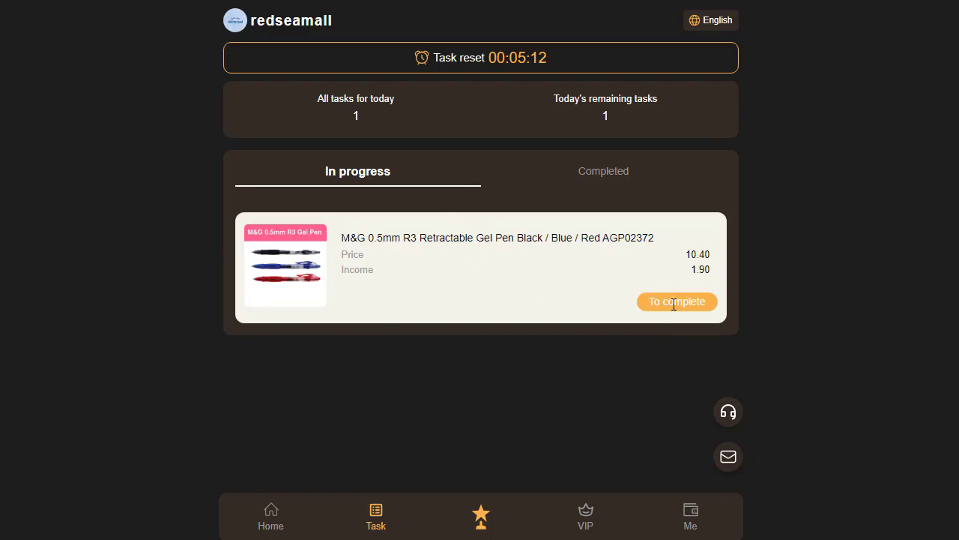
left_click(676, 301)
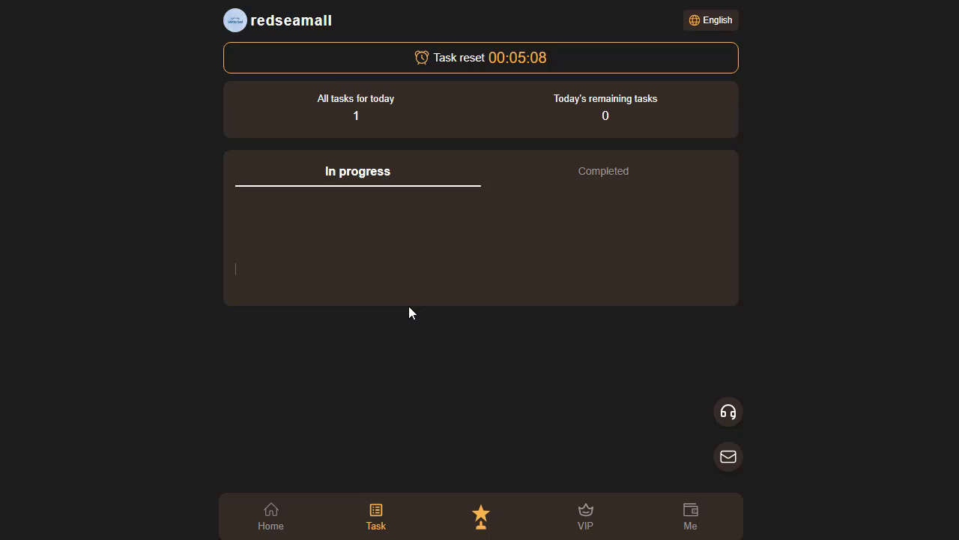
mouse_move(281, 522)
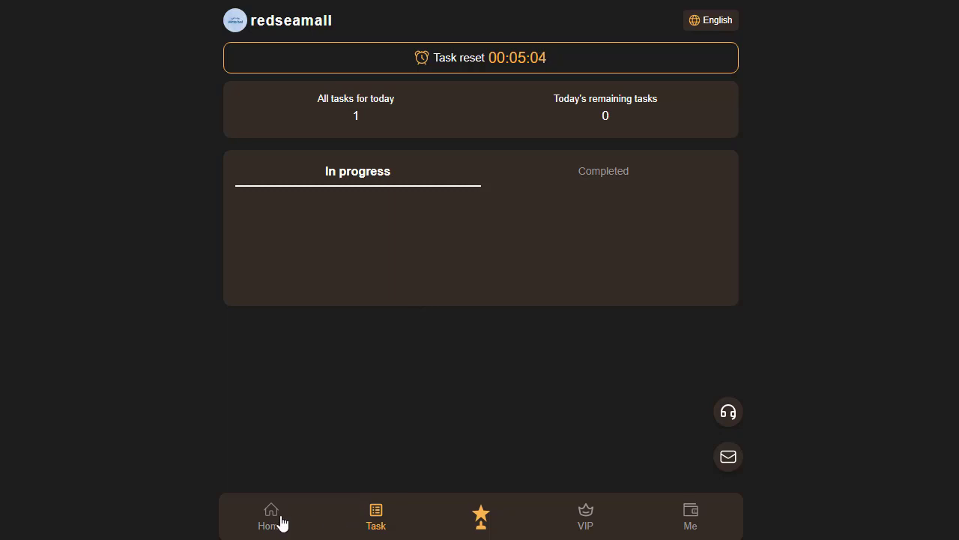
left_click(270, 515)
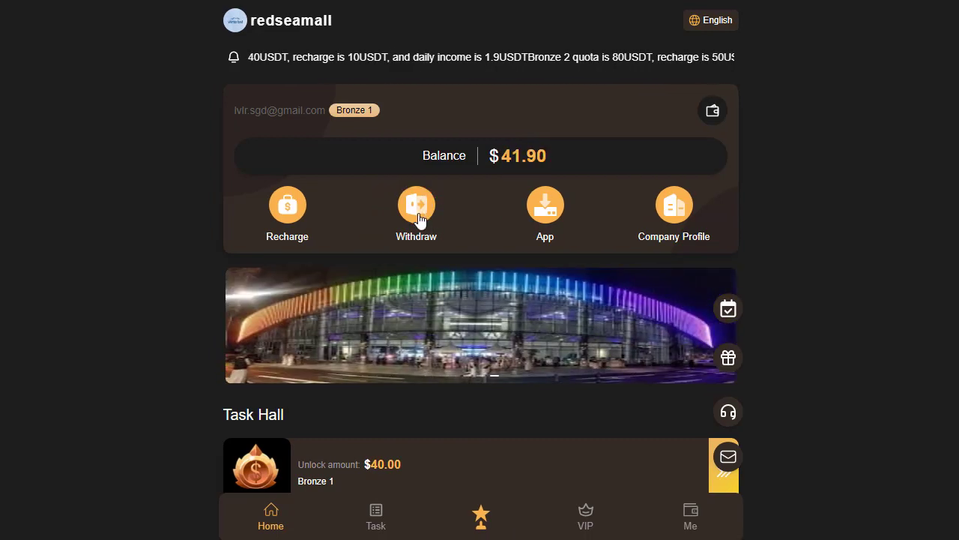
left_click(417, 204)
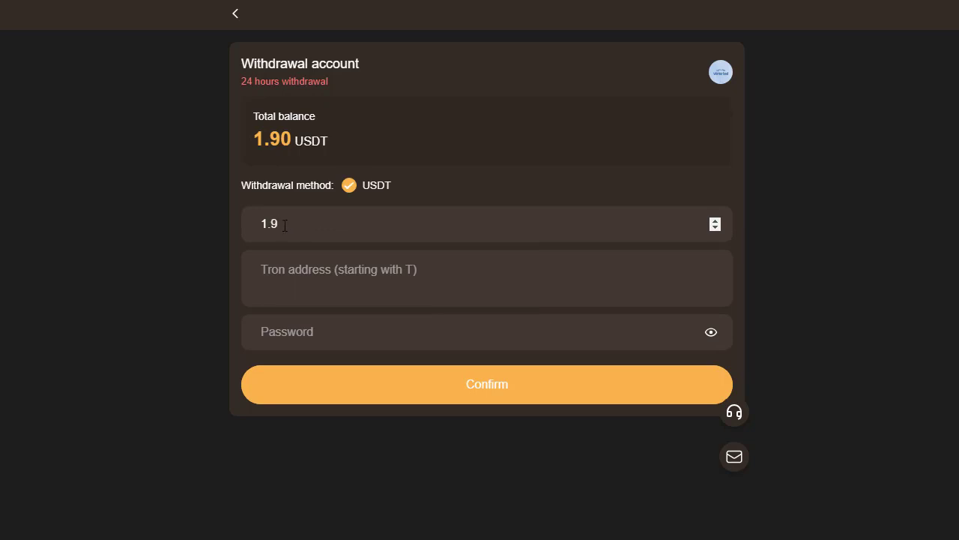
right_click(487, 278)
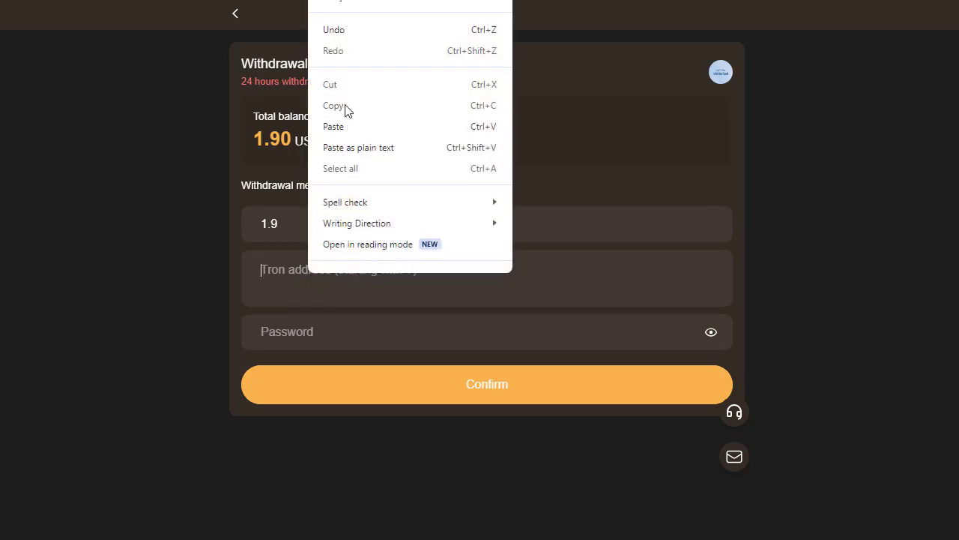
left_click(332, 126)
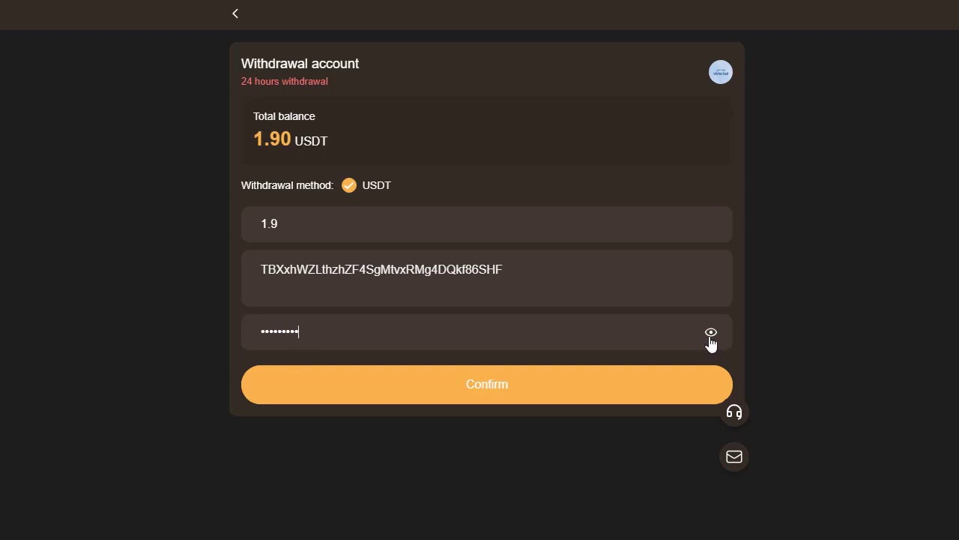
mouse_move(581, 387)
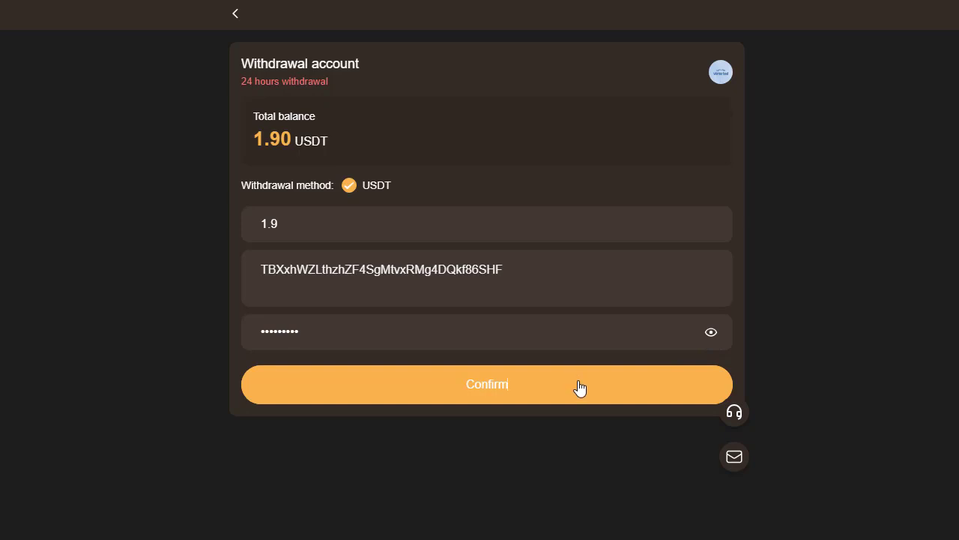
left_click(487, 383)
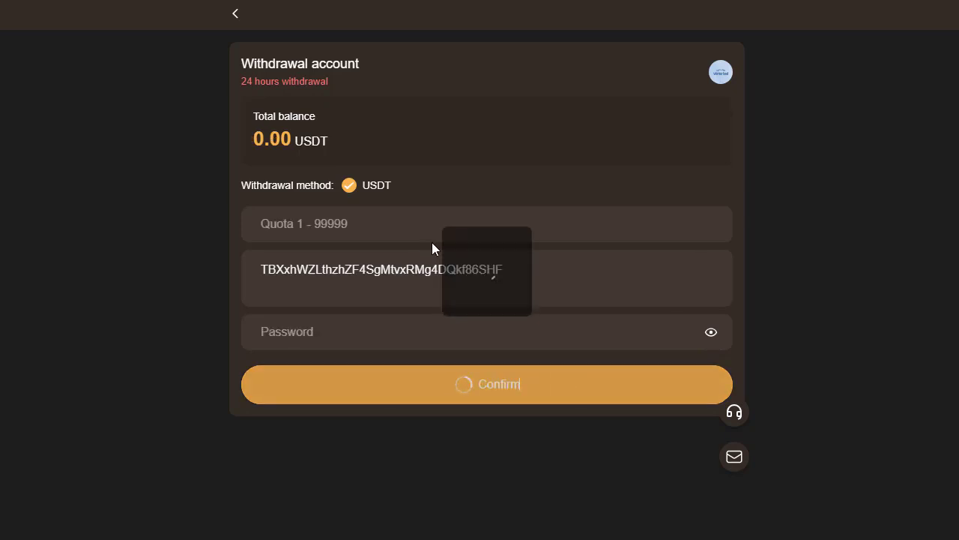
left_click(486, 384)
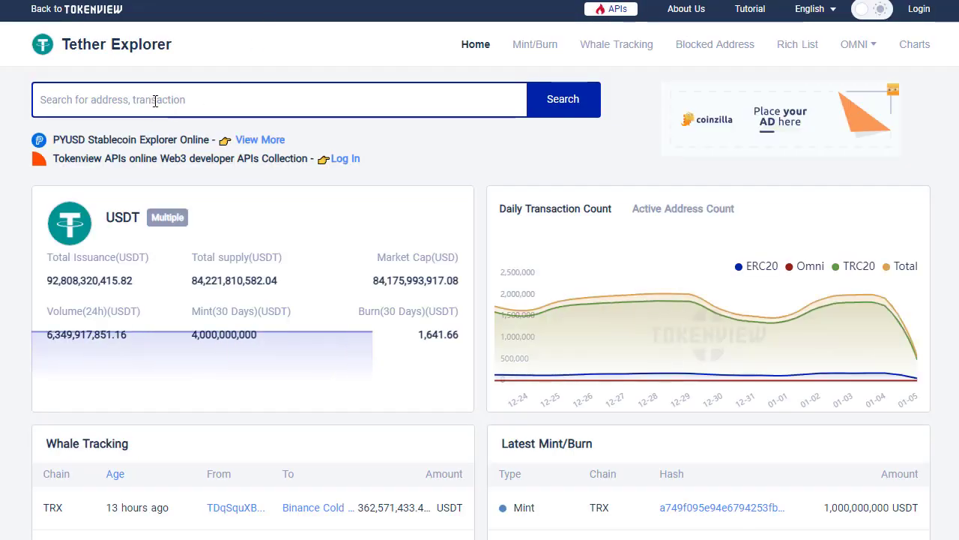
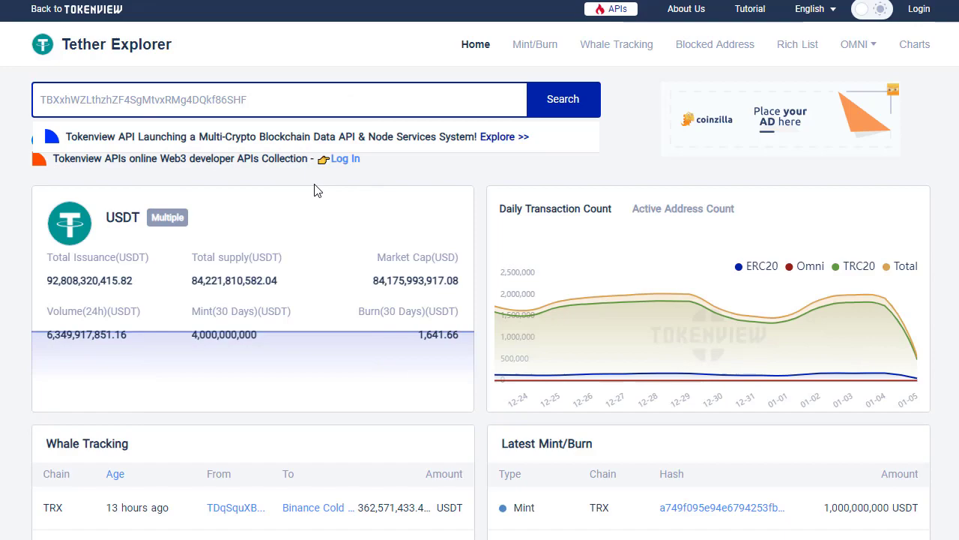
left_click(564, 99)
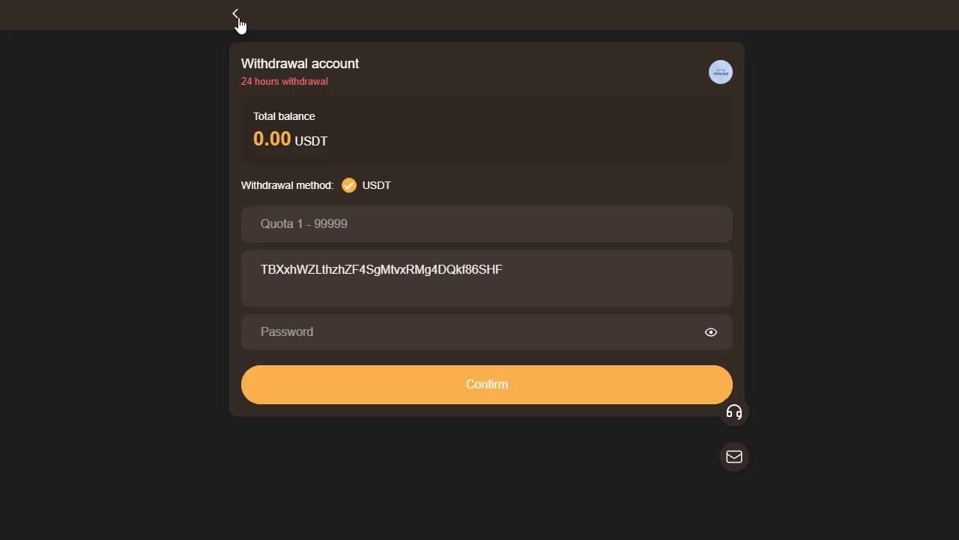
Step: Review the Bronze, Silver and Gold VIP level cards' daily and total profit, then reach the team page
left_click(236, 15)
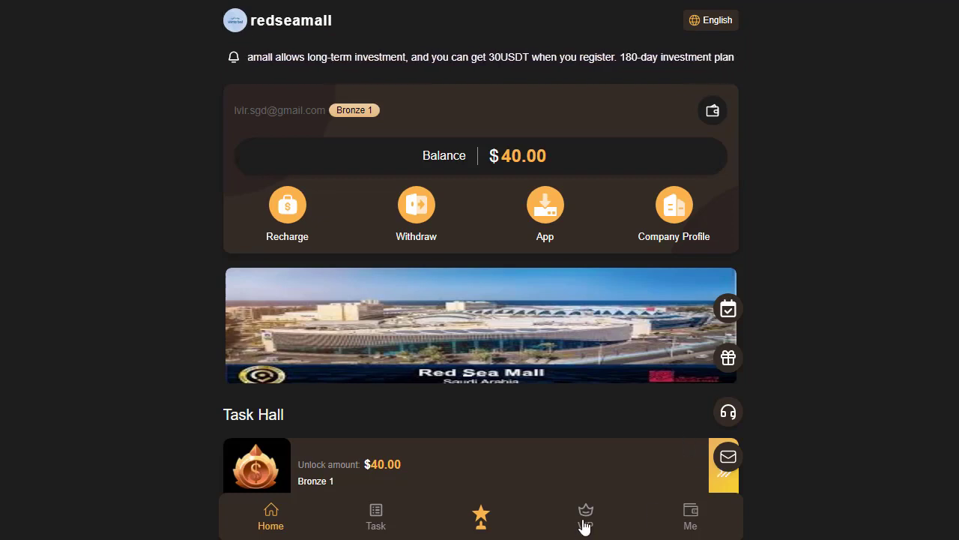
left_click(585, 515)
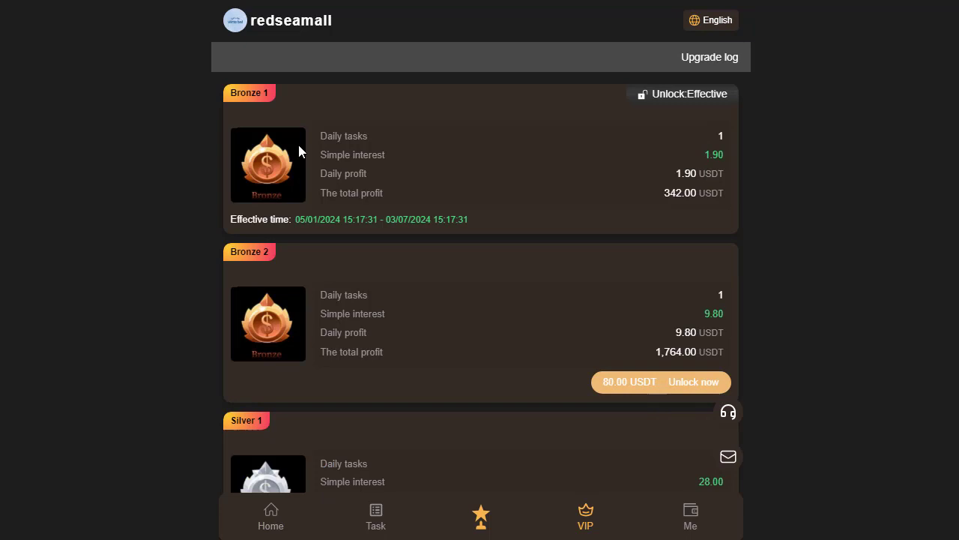
mouse_move(323, 196)
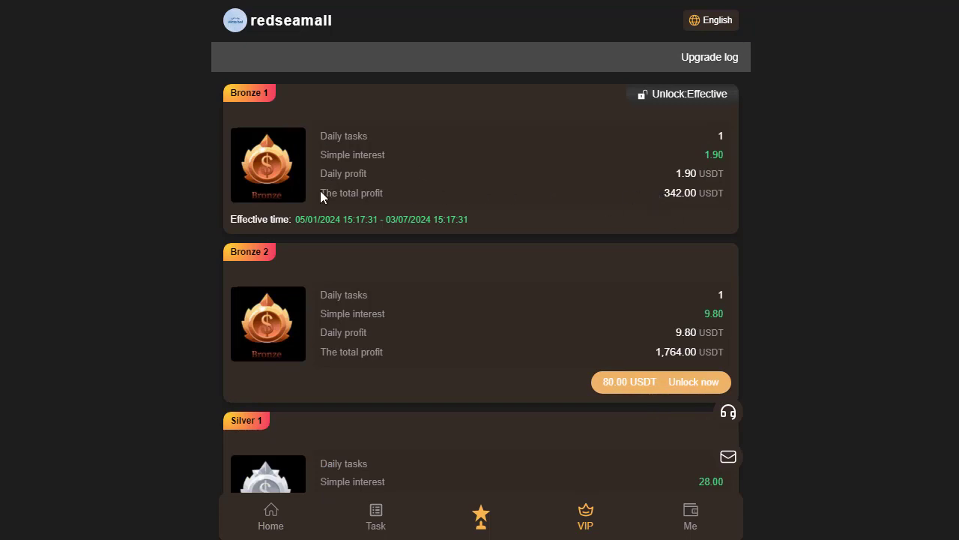
scroll("down", 3)
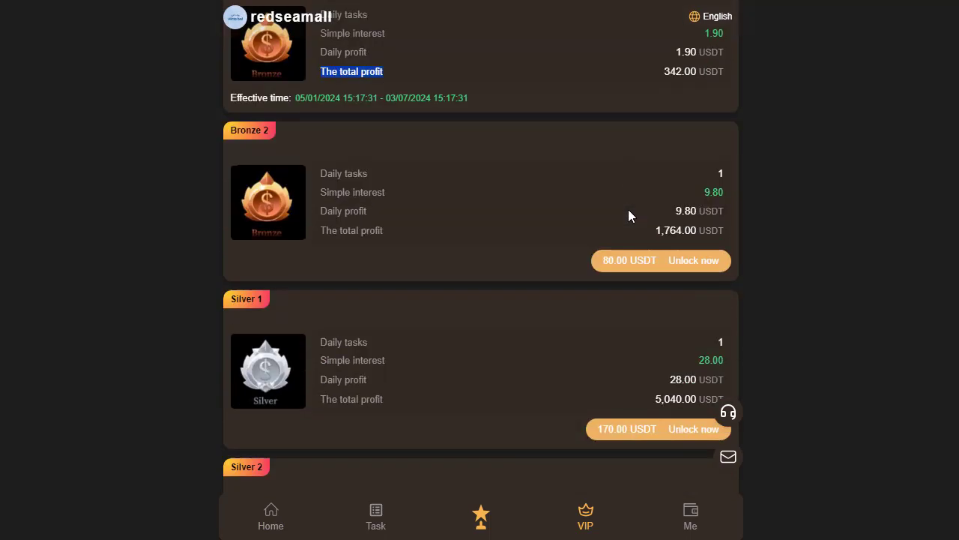
scroll("down", 3)
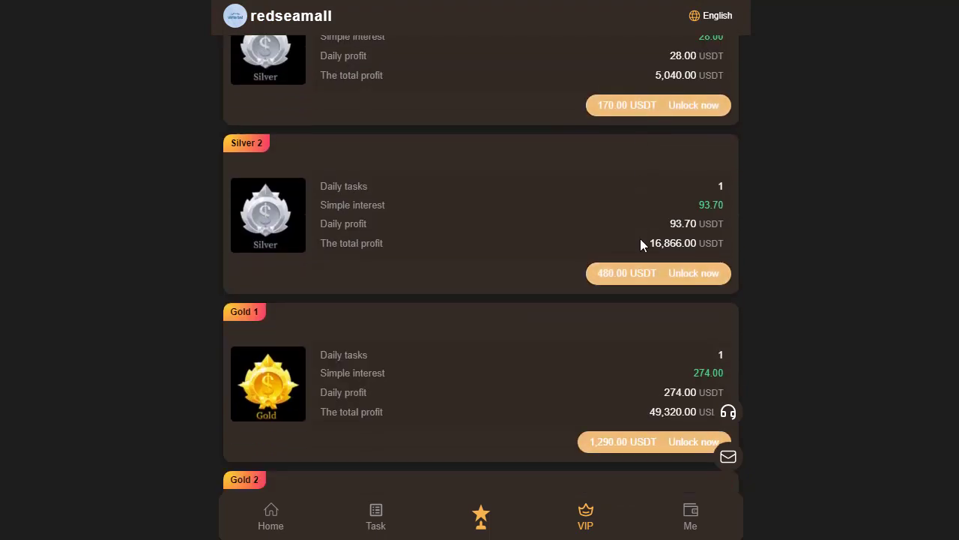
scroll("up", 3)
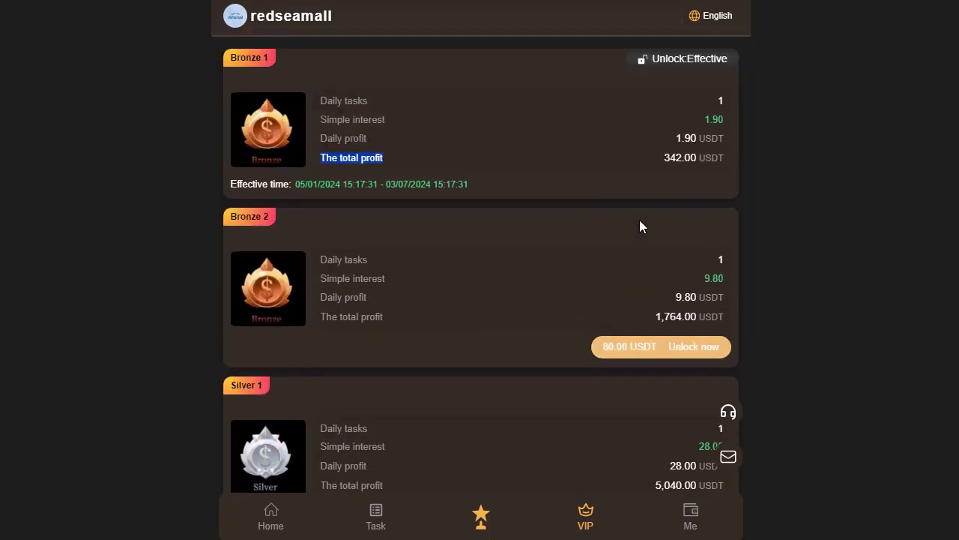
left_click(486, 516)
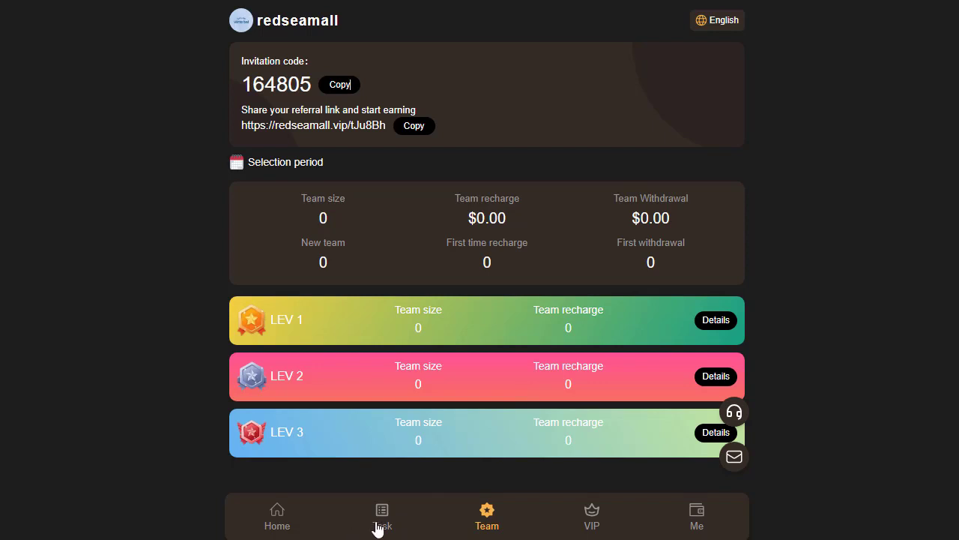
Step: Check today's task status and return to the home page's Task Hall section
left_click(270, 515)
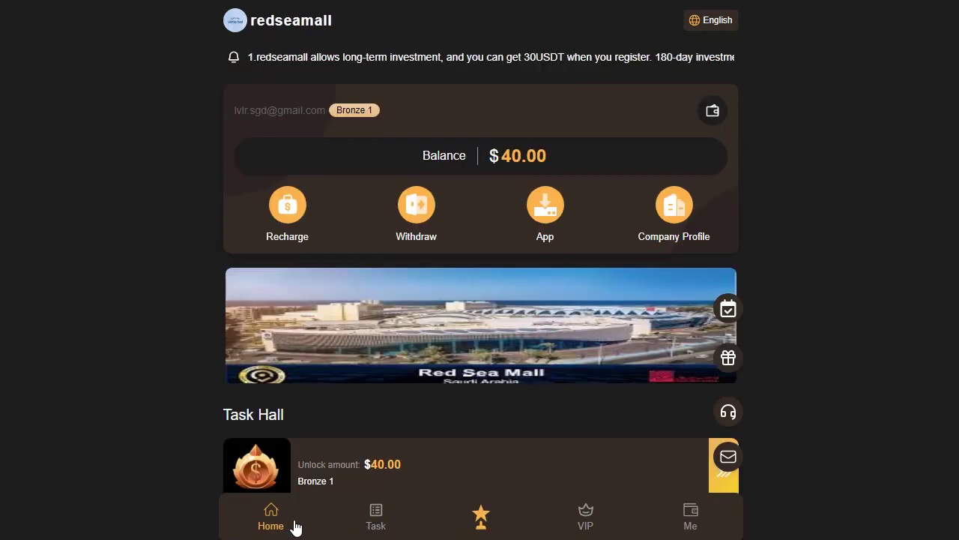
left_click(374, 516)
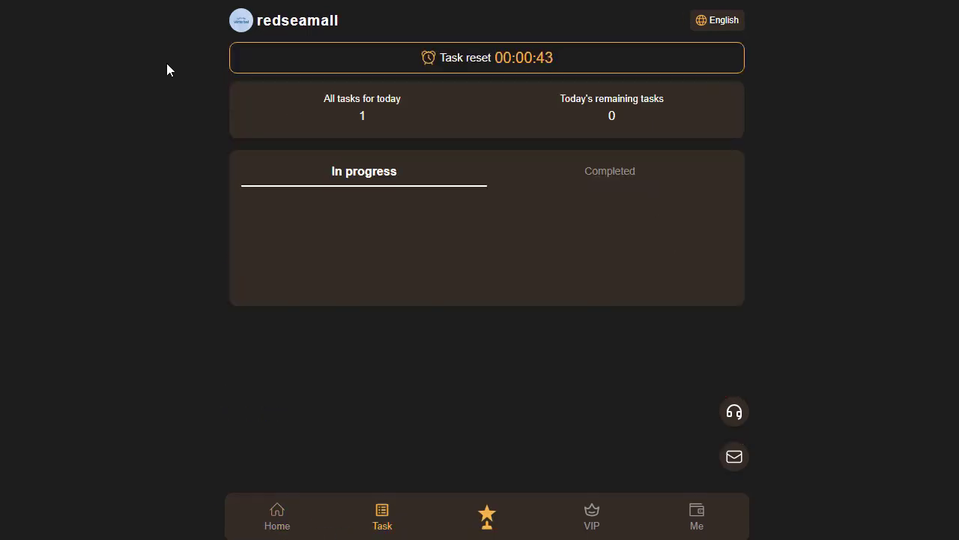
left_click(270, 516)
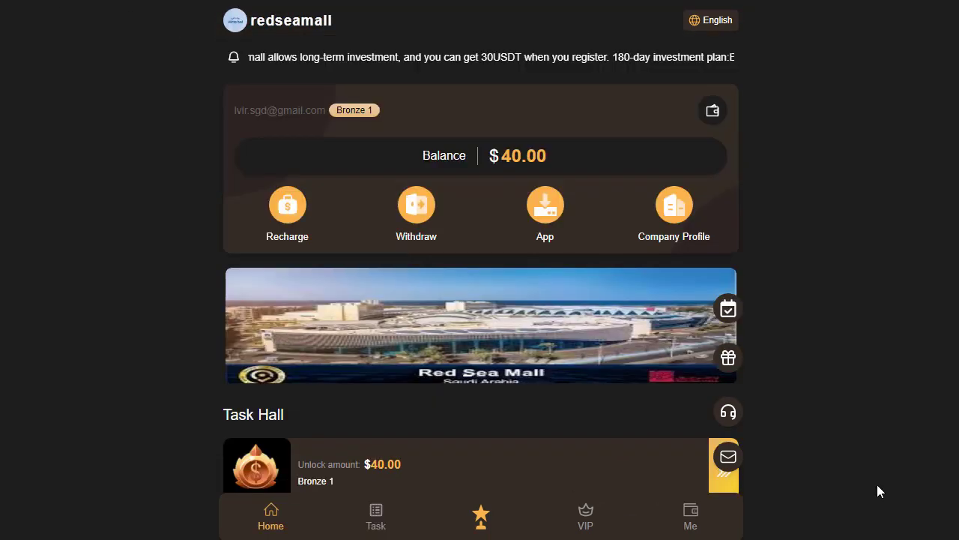
scroll("down", 3)
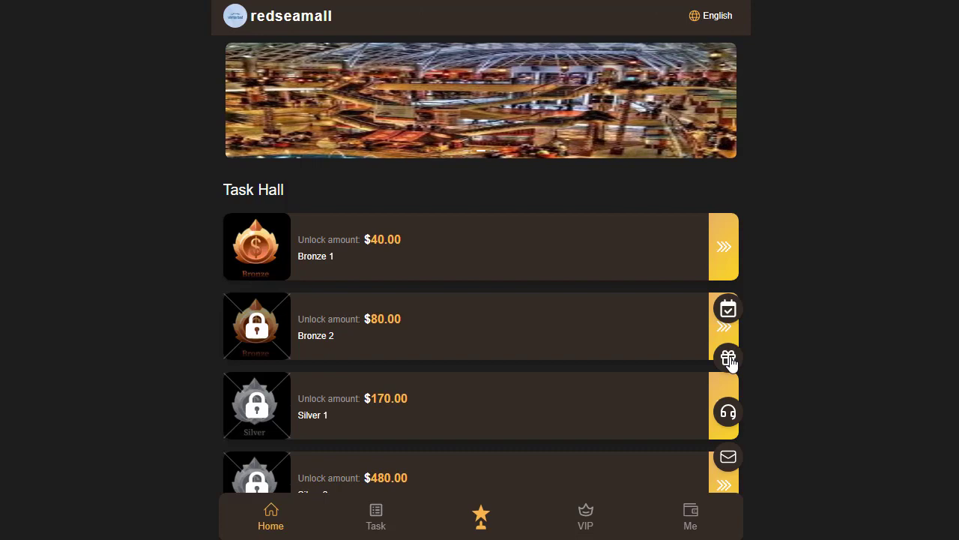
Step: View and close the invite-driven prize wheel, then look over the locked Task Hall tiers
left_click(727, 356)
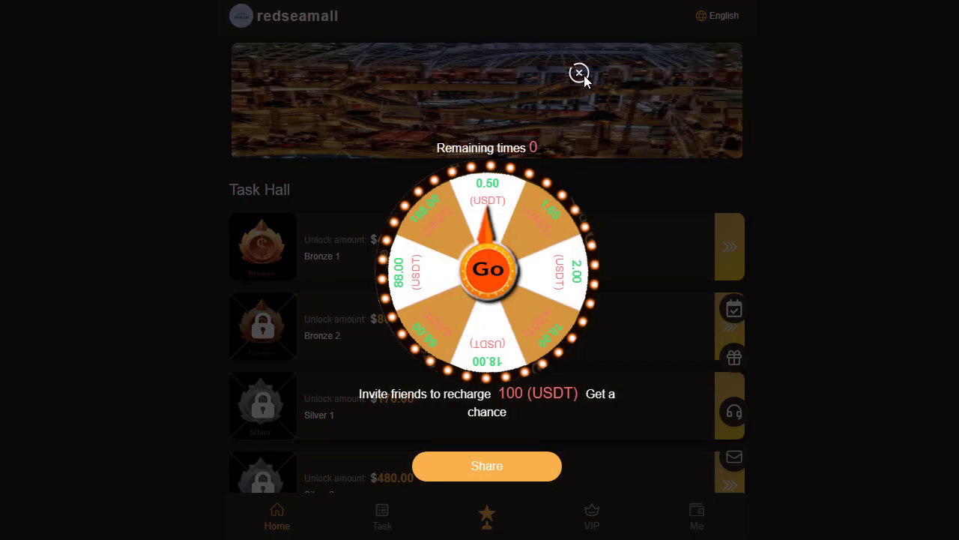
left_click(579, 72)
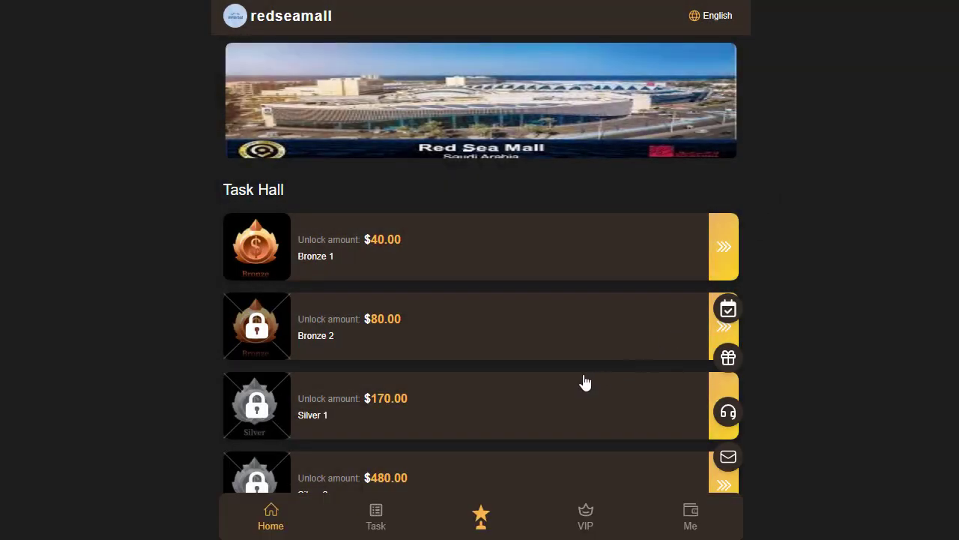
scroll("down", 3)
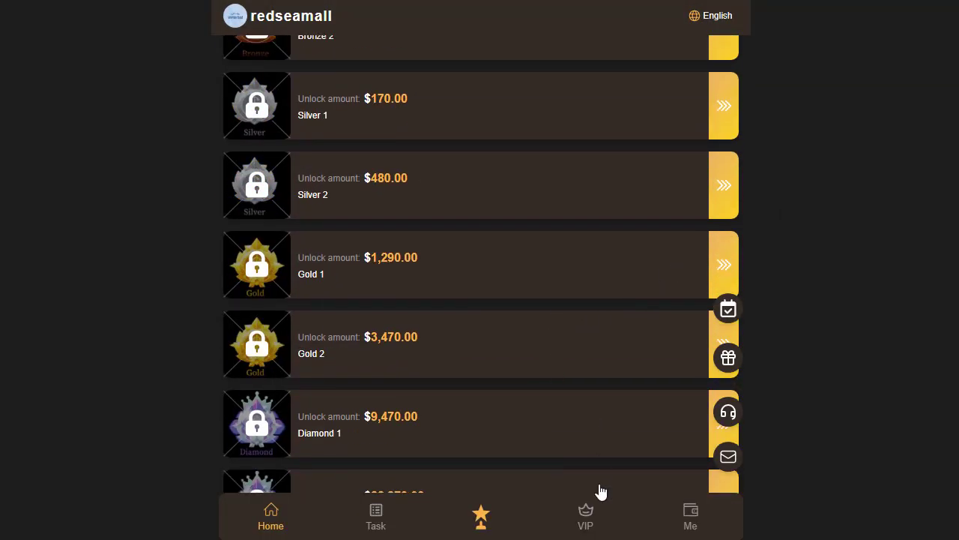